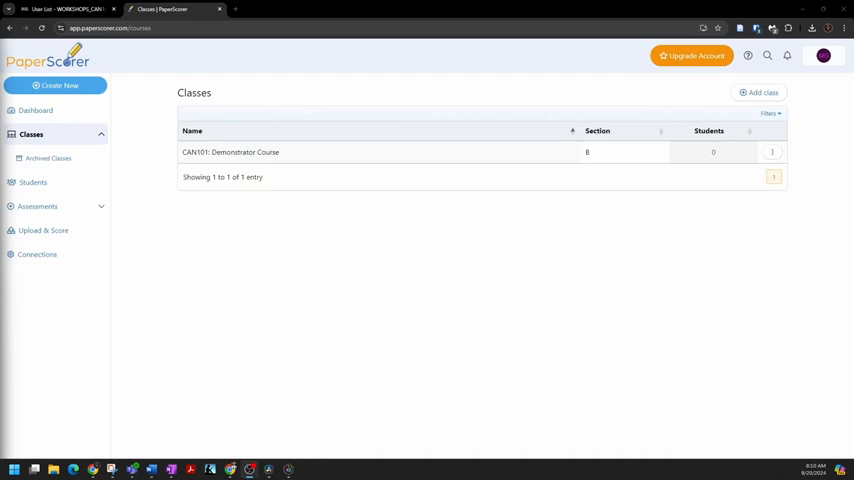
{"action": "mouse_move", "coordinate": [300, 228]}
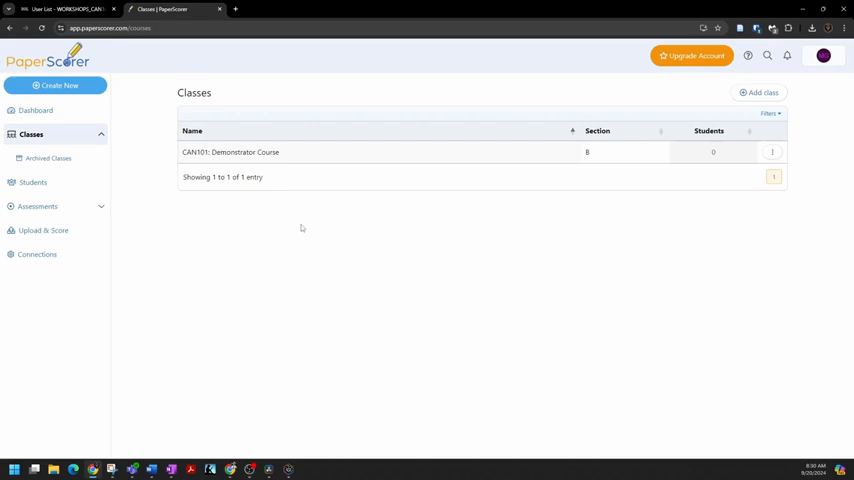
{"action": "mouse_move", "coordinate": [676, 170]}
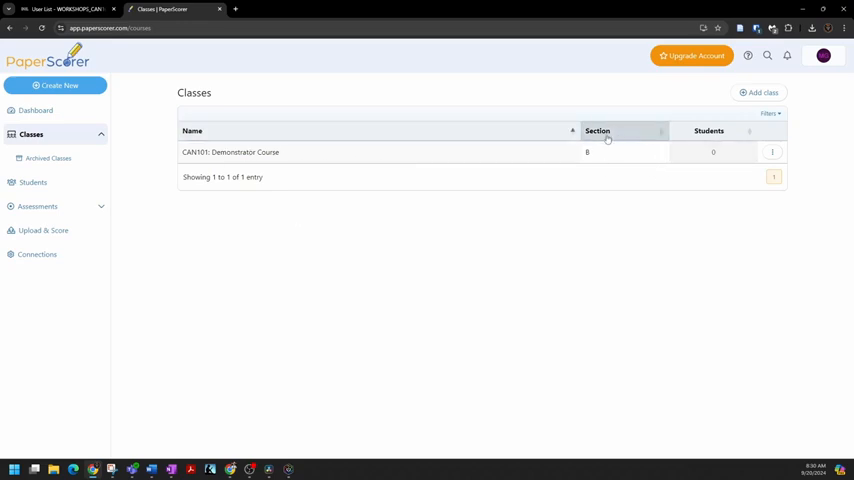
{"action": "mouse_move", "coordinate": [558, 152]}
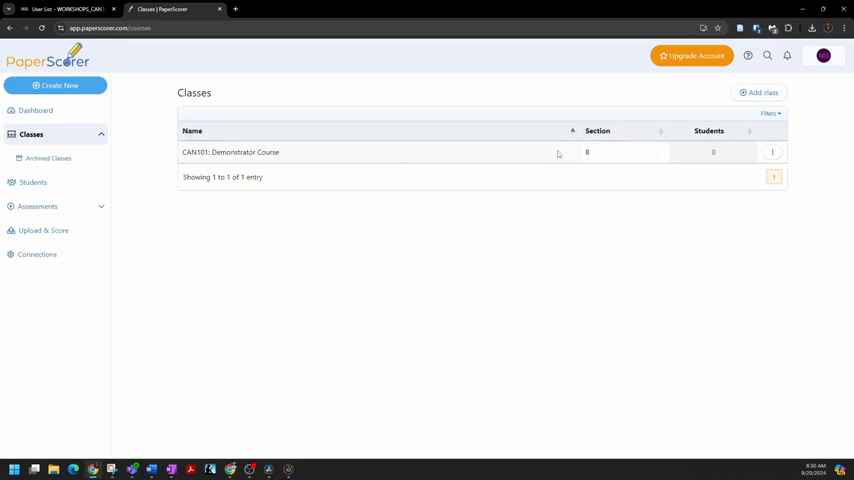
{"action": "mouse_move", "coordinate": [384, 174]}
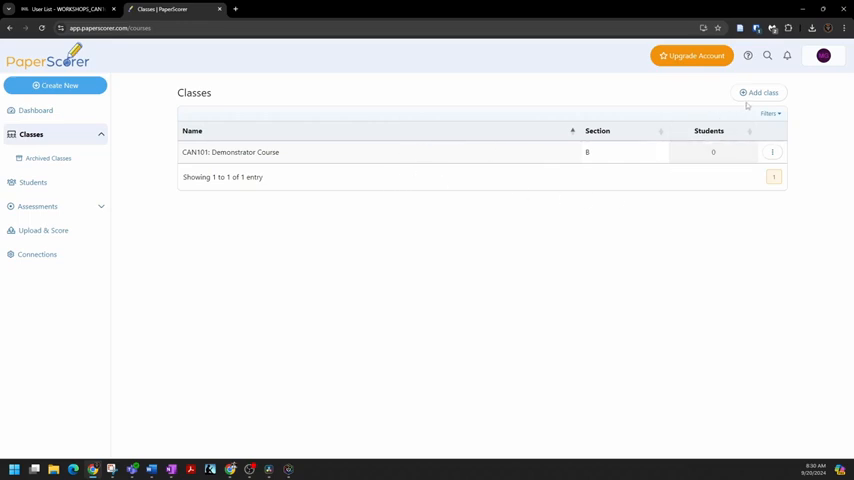
Add a local class named CAN101A Demonstration Class, section A, and save it
{"action": "left_click", "coordinate": [760, 92]}
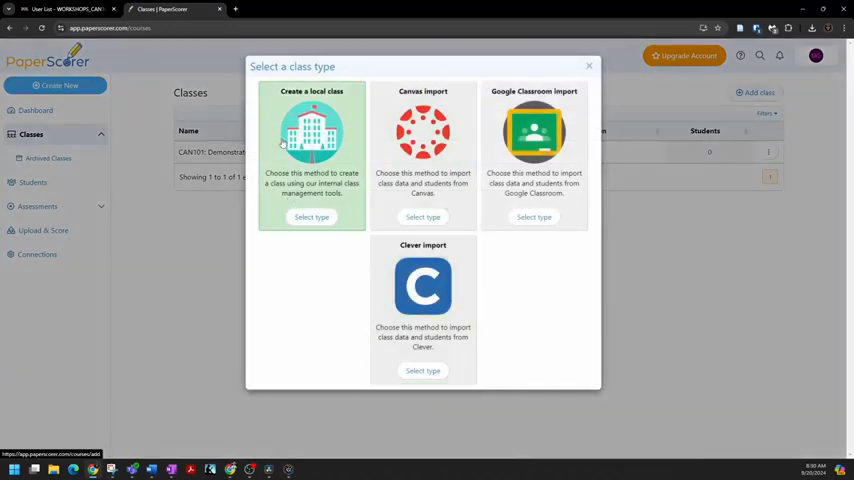
{"action": "left_click", "coordinate": [312, 216]}
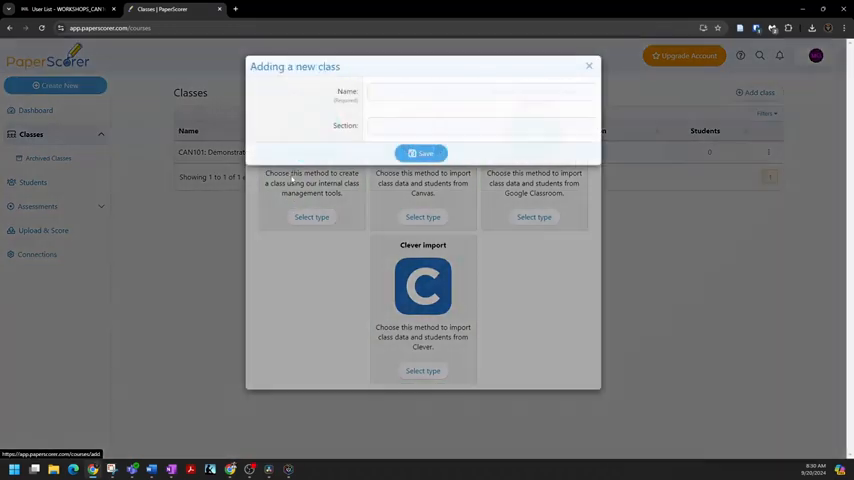
{"action": "left_click", "coordinate": [480, 92]}
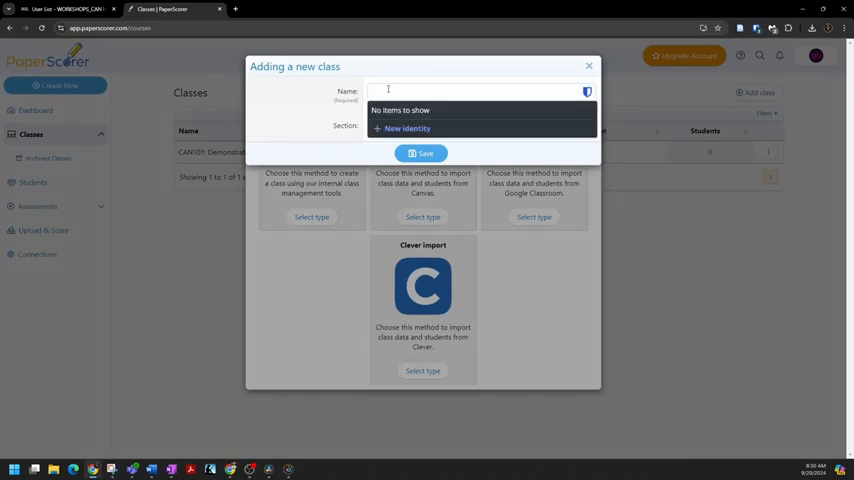
{"action": "type", "text": "CAN101A: Demonstrator Class"}
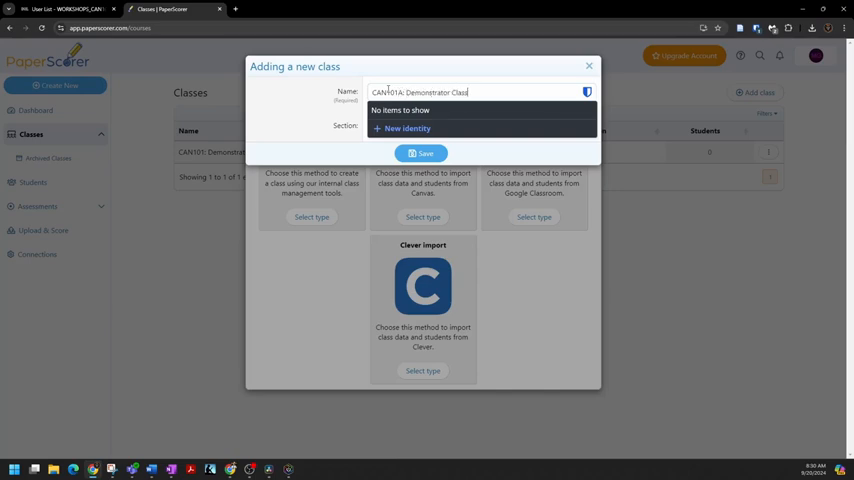
{"action": "left_click", "coordinate": [480, 126]}
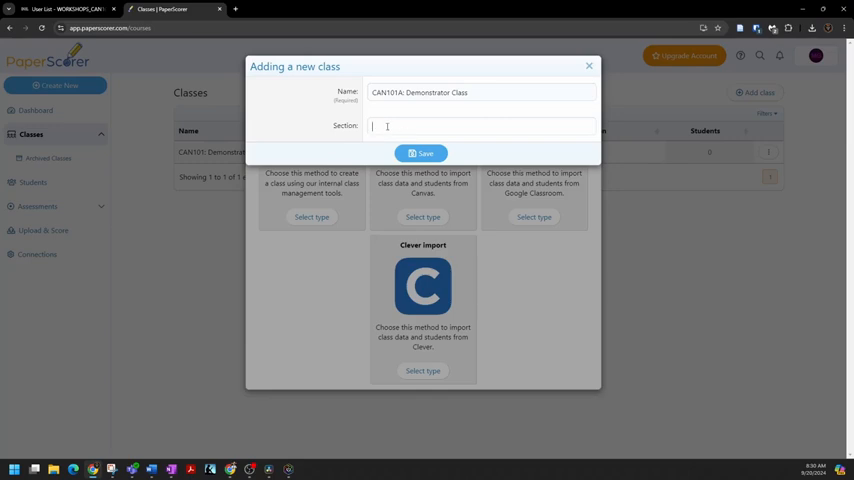
{"action": "type", "text": "A"}
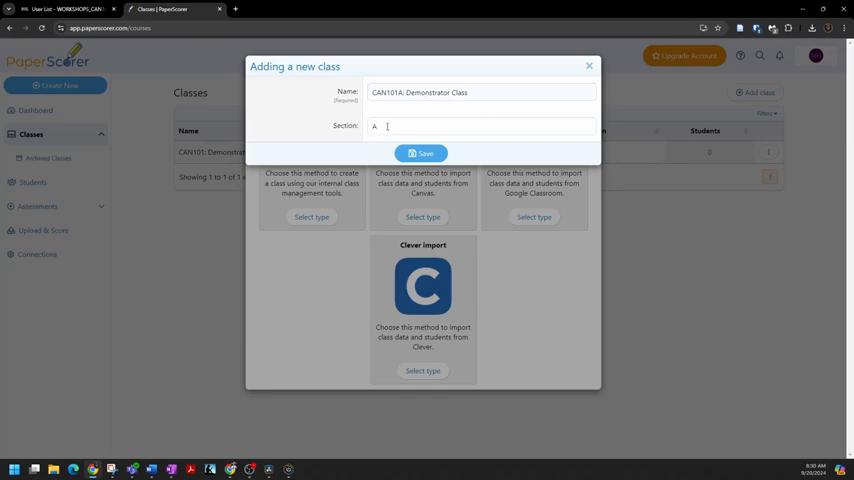
{"action": "left_click", "coordinate": [420, 152]}
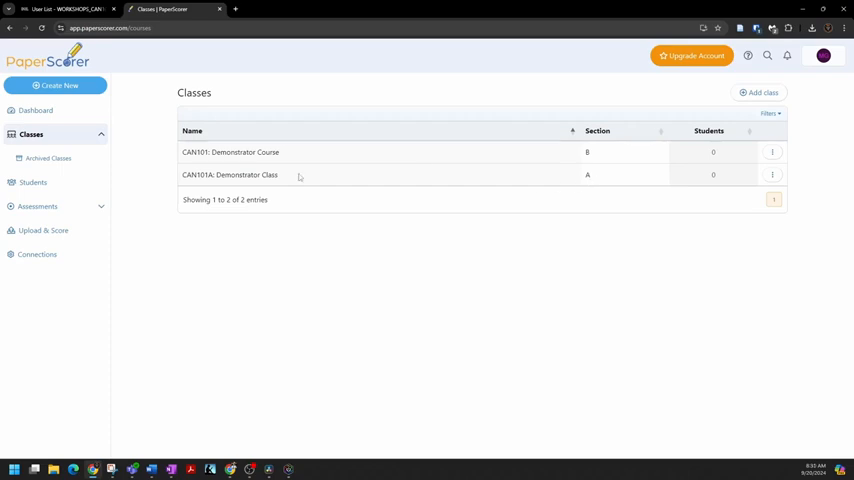
{"action": "mouse_move", "coordinate": [788, 186]}
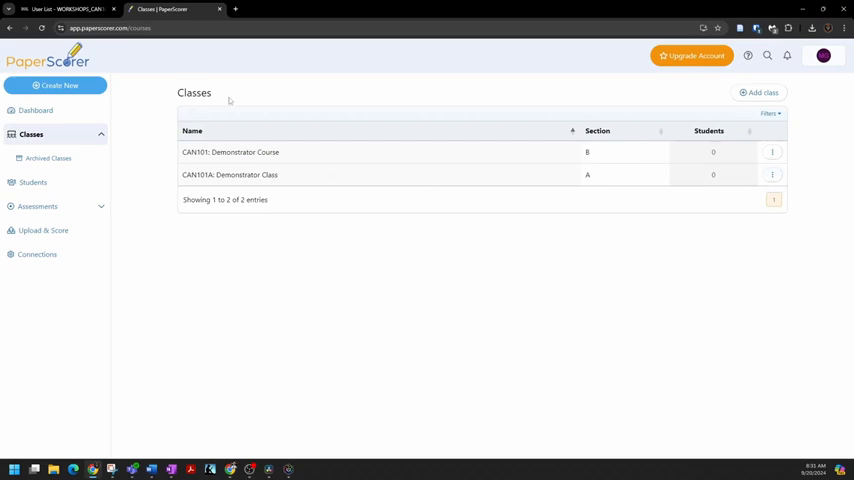
{"action": "mouse_move", "coordinate": [296, 176]}
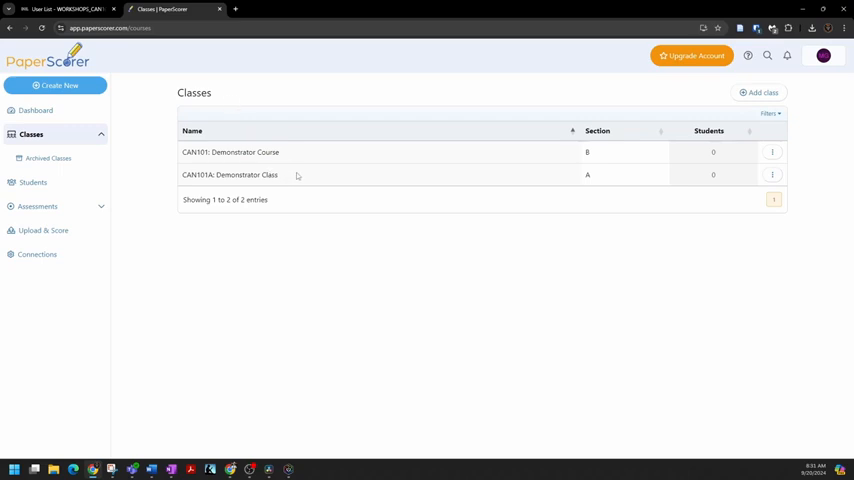
Show the row actions menu for CAN101A Demonstration Class
{"action": "left_click", "coordinate": [772, 176]}
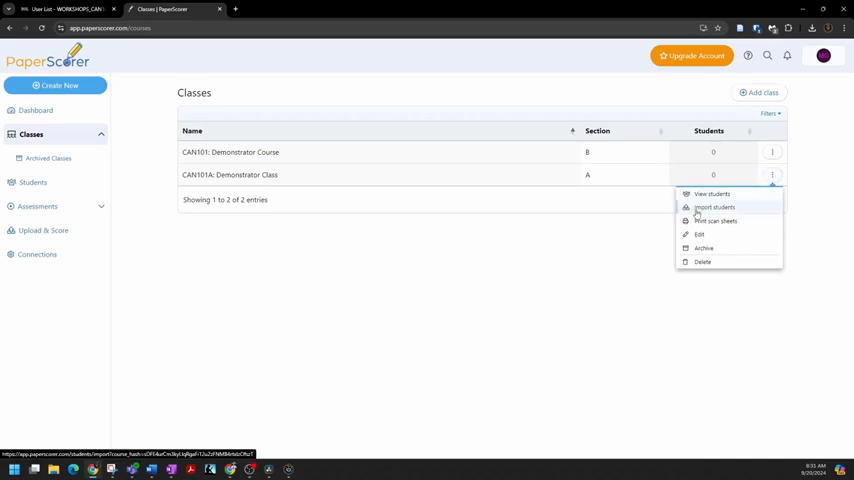
{"action": "mouse_move", "coordinate": [698, 212]}
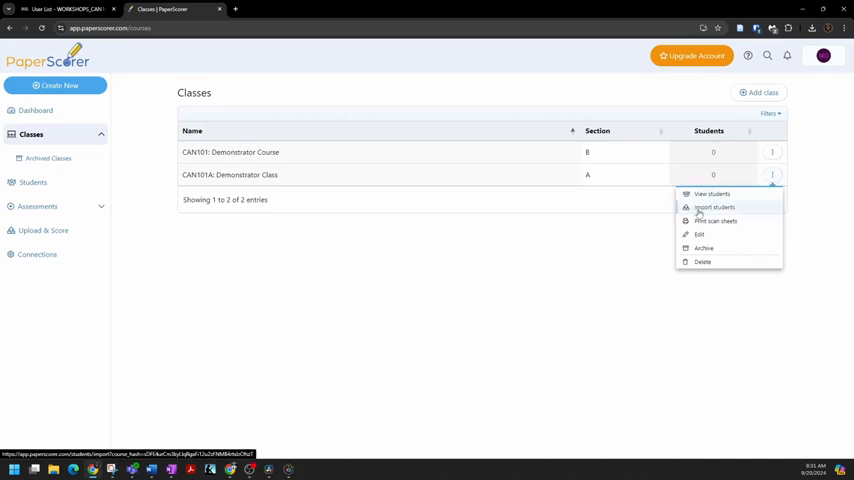
Choose Import students to reach the Bulk import students dialog
{"action": "left_click", "coordinate": [714, 208]}
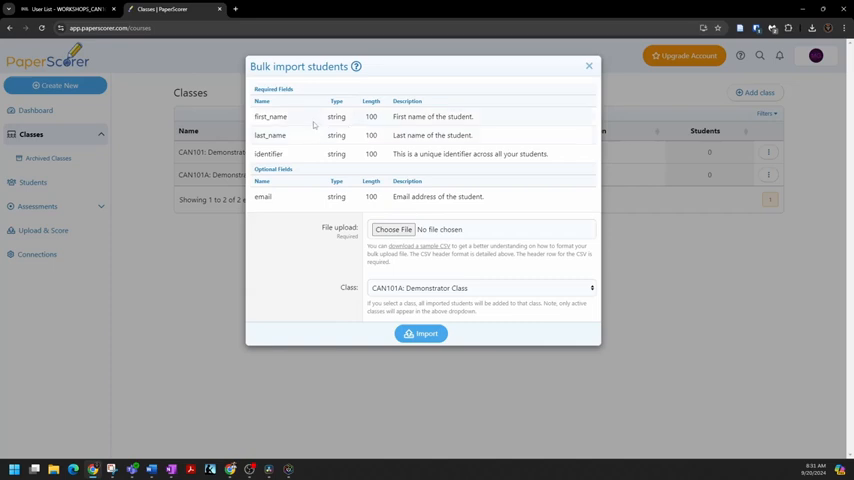
{"action": "mouse_move", "coordinate": [322, 174]}
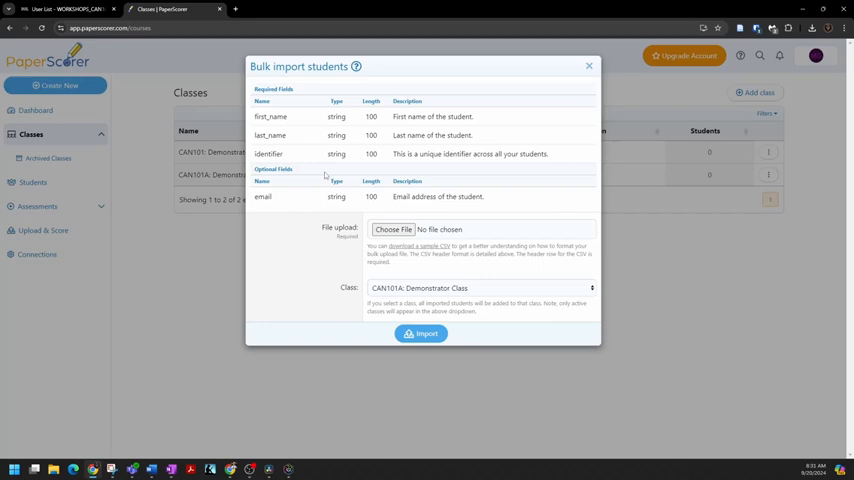
{"action": "mouse_move", "coordinate": [328, 174]}
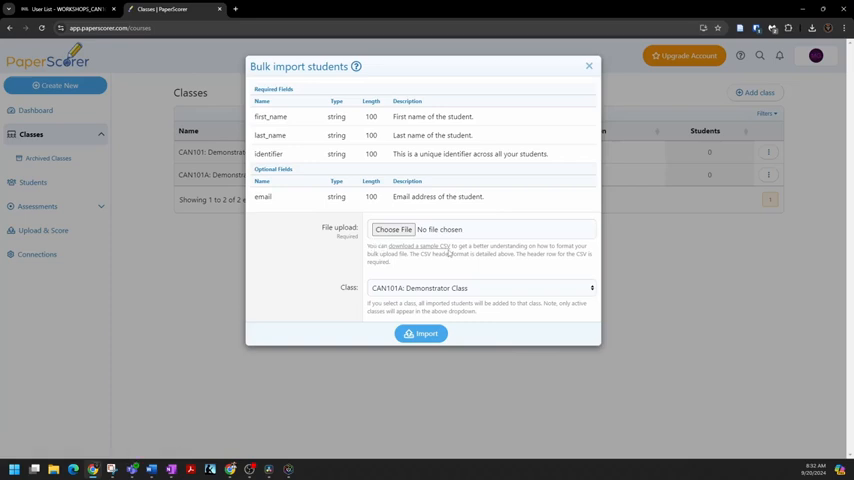
Download the sample student import CSV and view it in Excel
{"action": "left_click", "coordinate": [420, 246]}
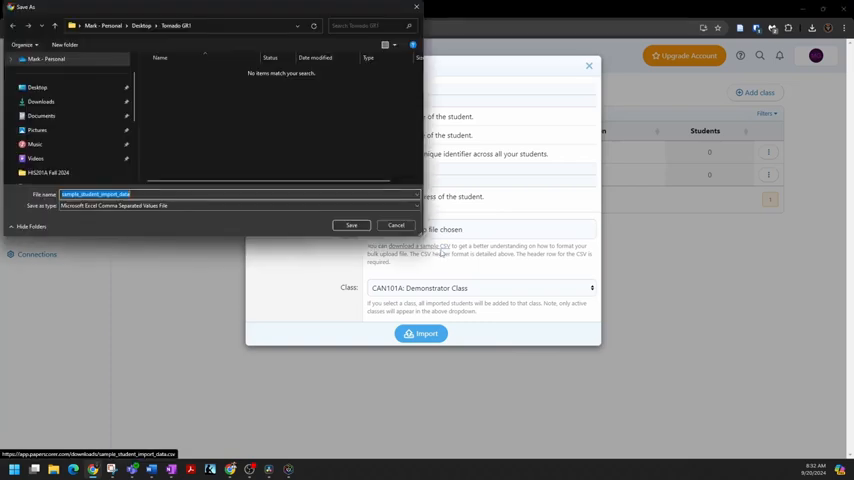
{"action": "mouse_move", "coordinate": [104, 44]}
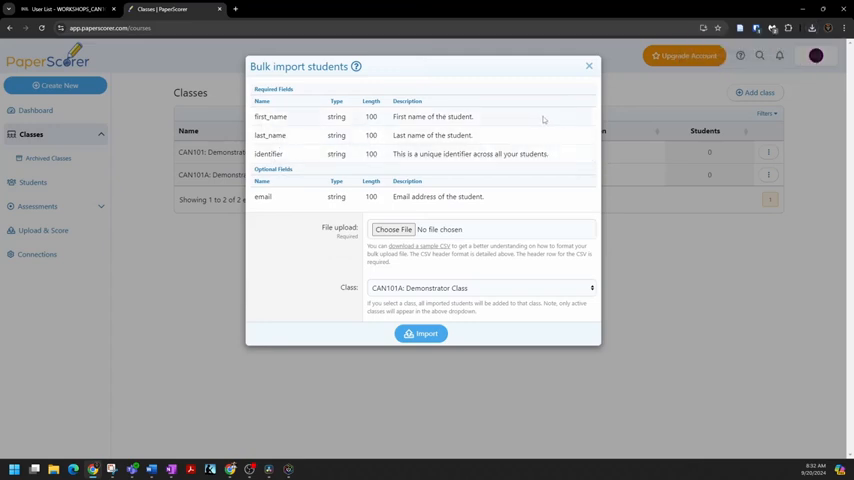
{"action": "left_click", "coordinate": [812, 28]}
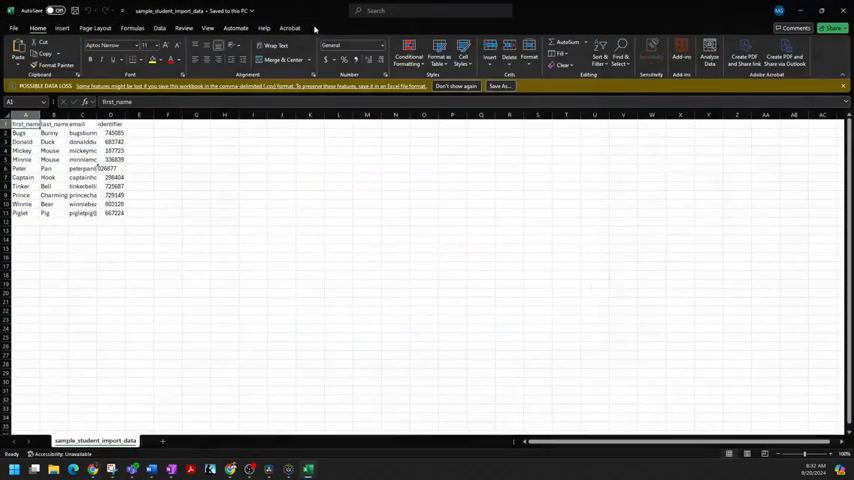
{"action": "mouse_move", "coordinate": [270, 168]}
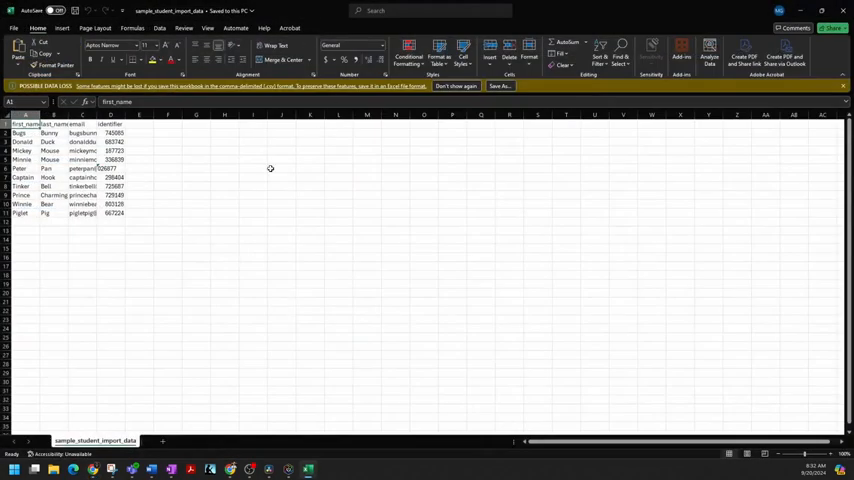
{"action": "mouse_move", "coordinate": [320, 250]}
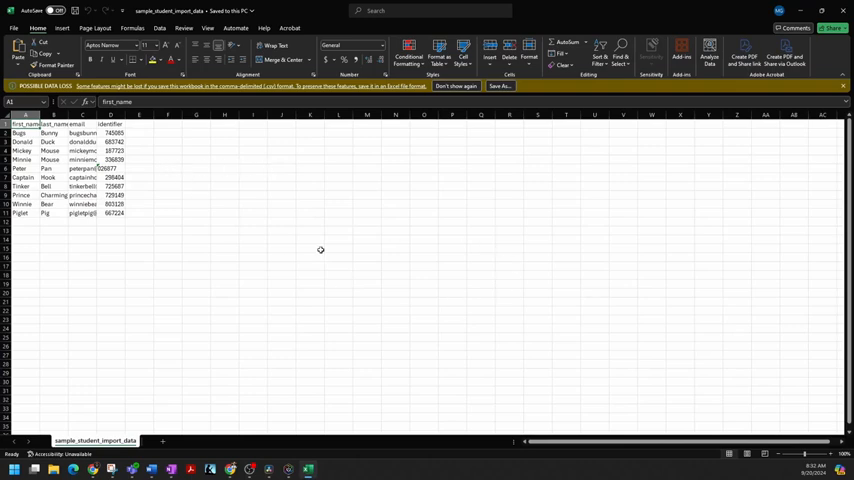
{"action": "mouse_move", "coordinate": [336, 296]}
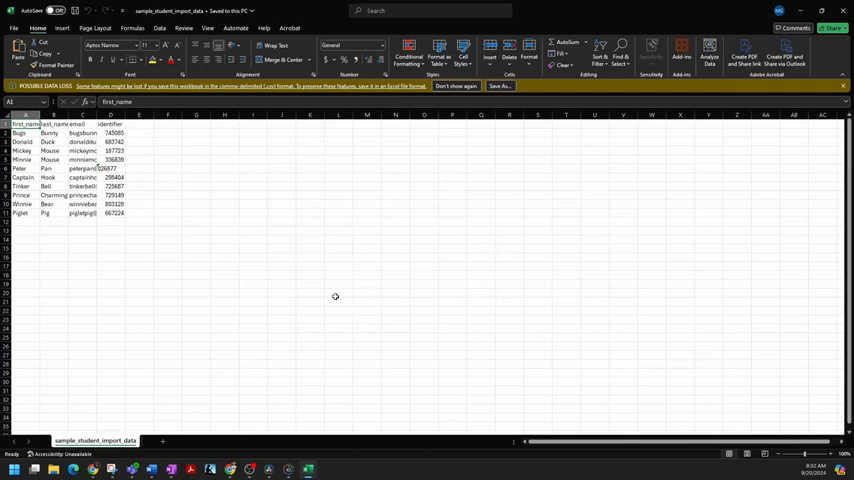
{"action": "mouse_move", "coordinate": [338, 292]}
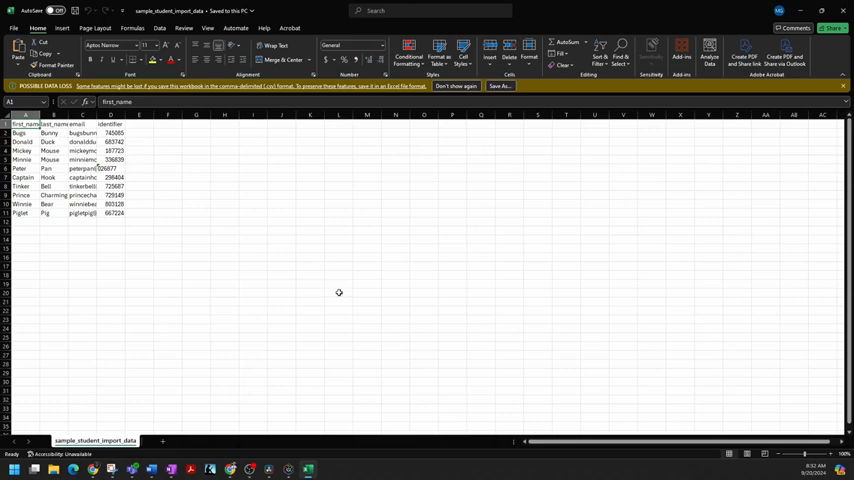
{"action": "mouse_move", "coordinate": [724, 100]}
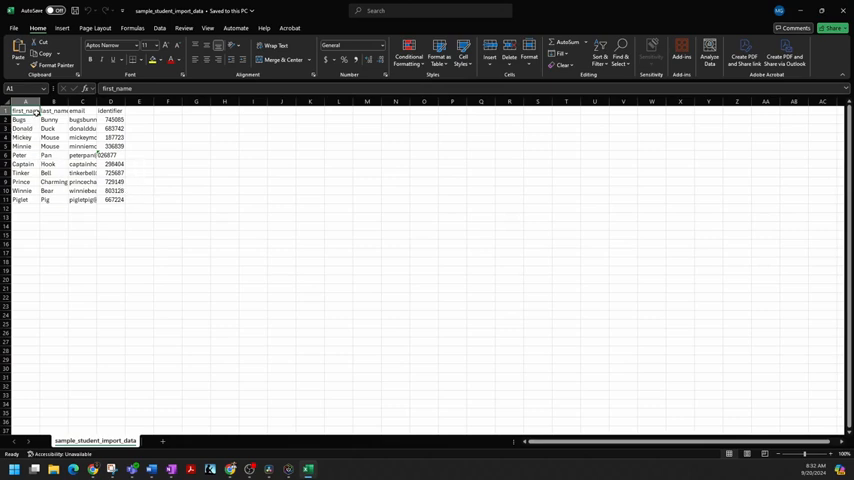
{"action": "mouse_move", "coordinate": [118, 212]}
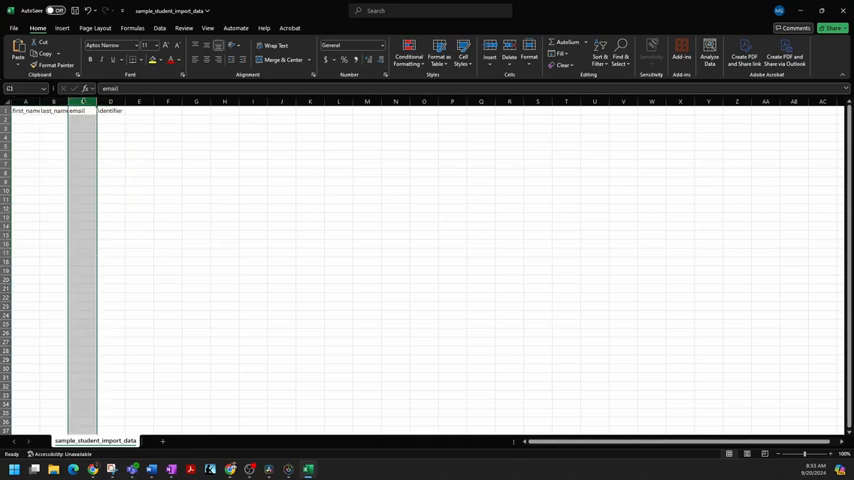
Remove the sample student rows, keeping only the first_name, last_name and identifier headers
{"action": "right_click", "coordinate": [84, 110]}
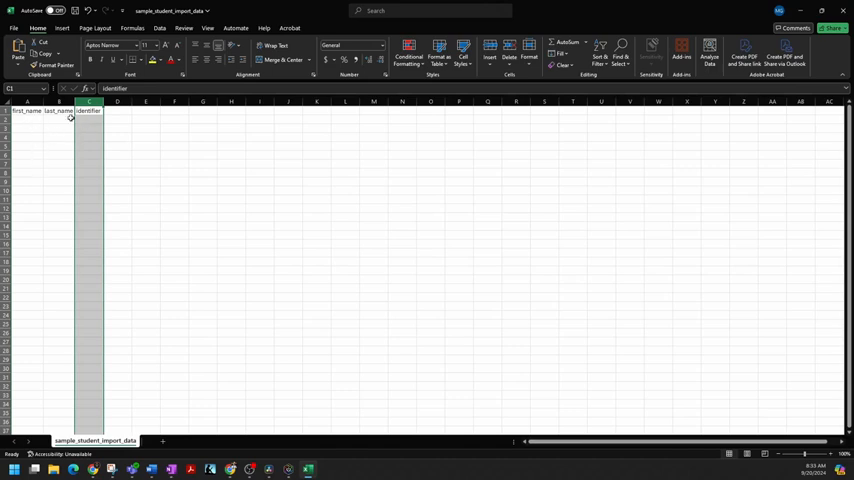
{"action": "mouse_move", "coordinate": [184, 156]}
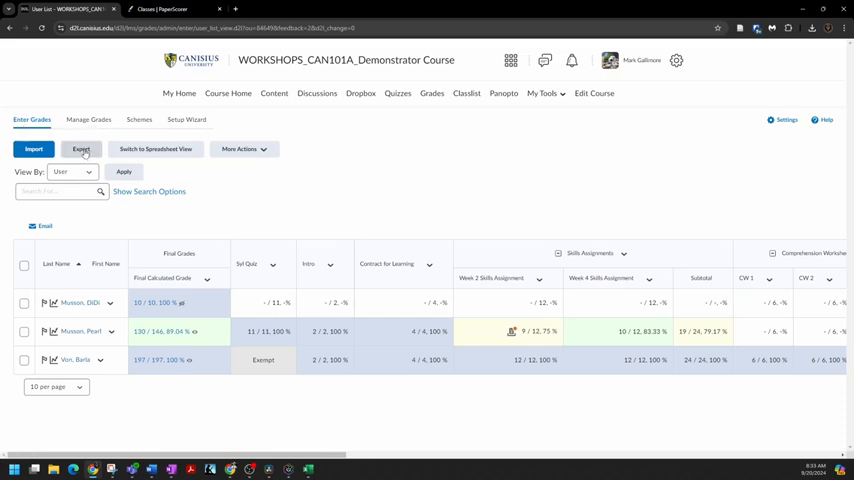
Export grades to CSV with all grade items deselected and Last Name and First Name included
{"action": "left_click", "coordinate": [80, 148]}
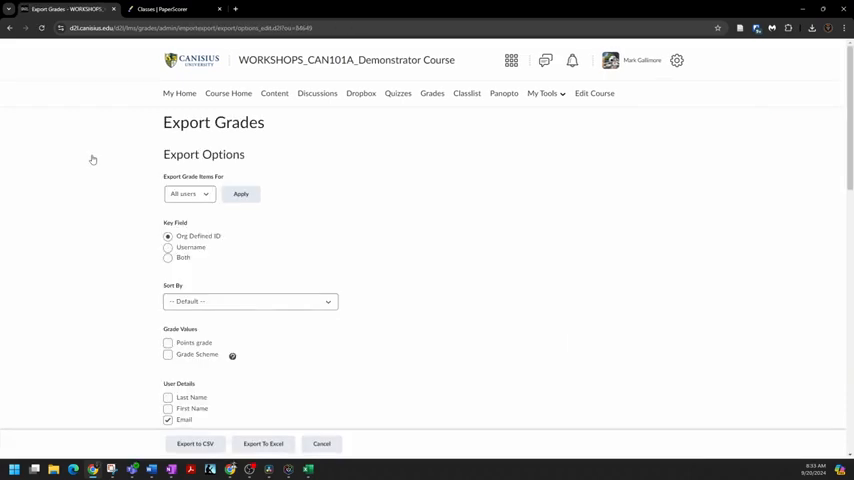
{"action": "scroll", "scroll_direction": "down", "scroll_amount": 3}
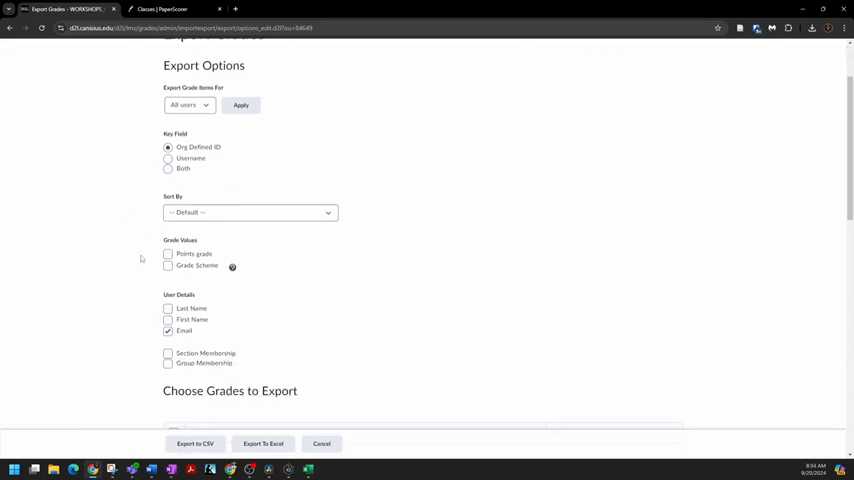
{"action": "scroll", "scroll_direction": "down", "scroll_amount": 3}
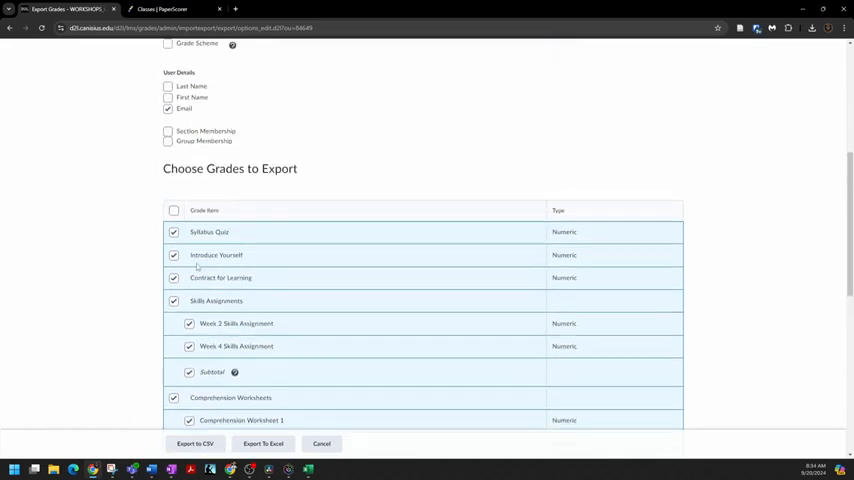
{"action": "left_click", "coordinate": [174, 210]}
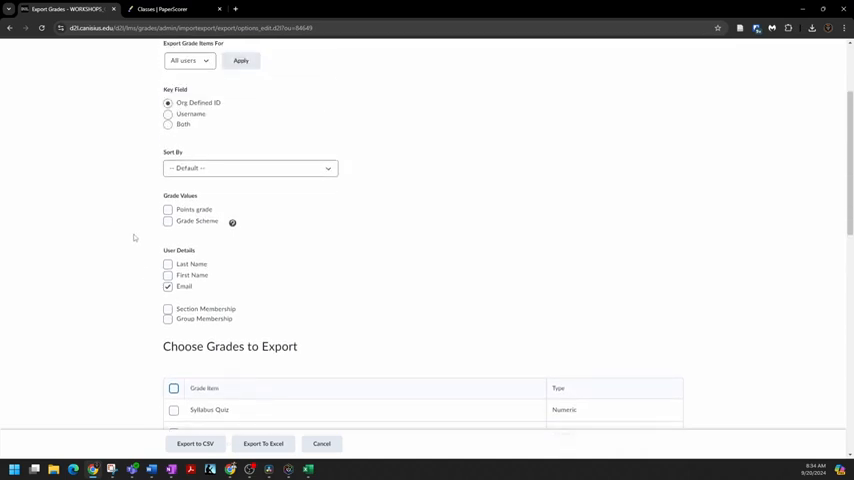
{"action": "left_click", "coordinate": [168, 264]}
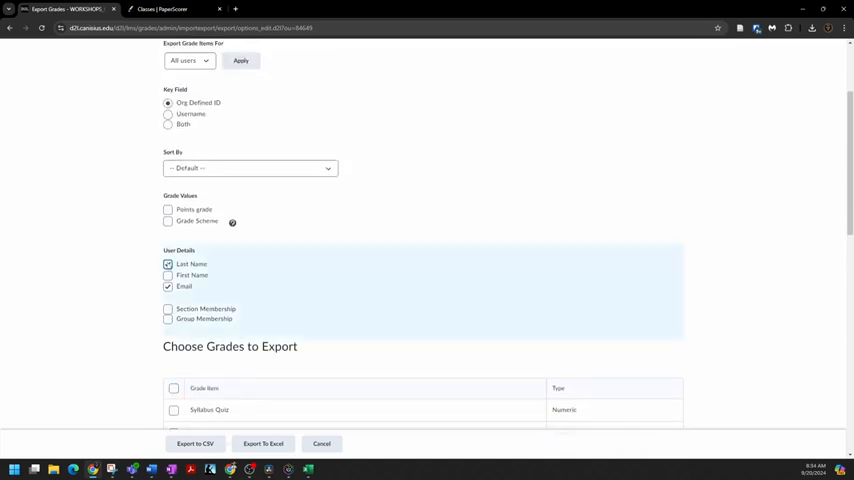
{"action": "left_click", "coordinate": [168, 276]}
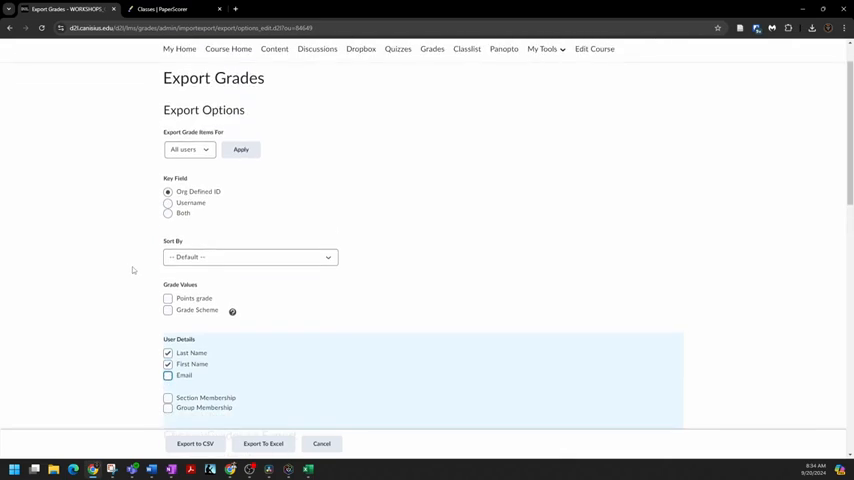
{"action": "scroll", "scroll_direction": "down", "scroll_amount": 3}
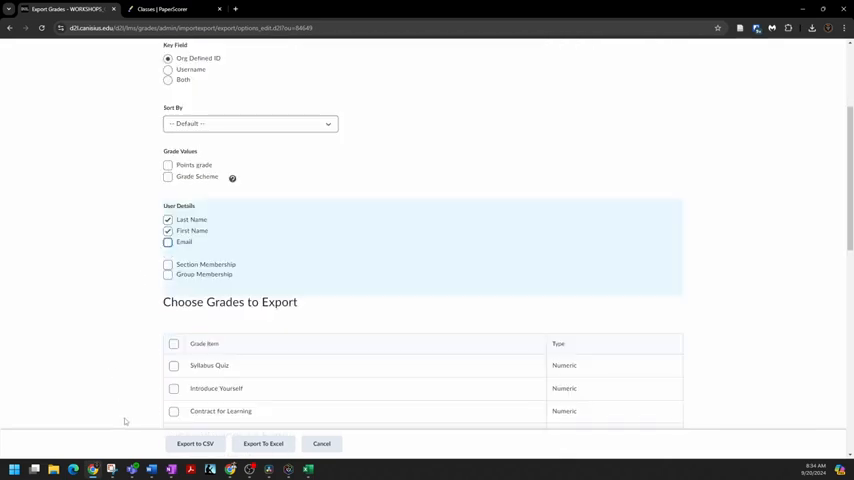
{"action": "left_click", "coordinate": [196, 444]}
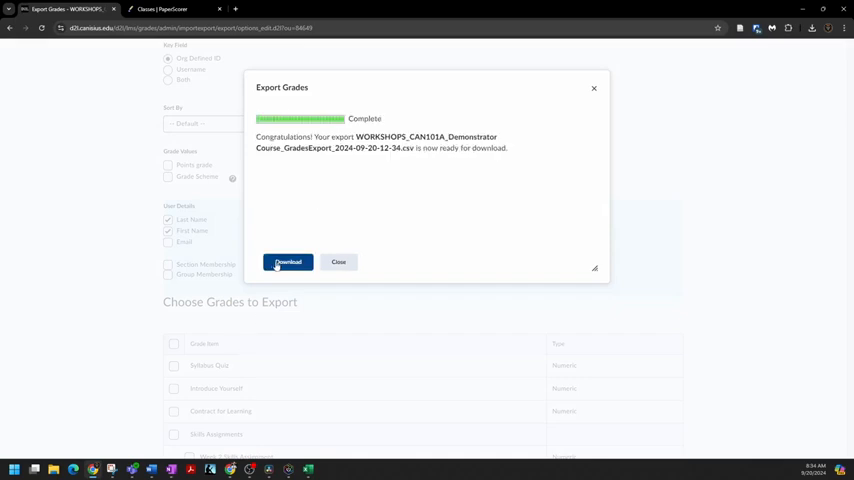
Download the generated grade export and save it to the Desktop
{"action": "left_click", "coordinate": [288, 262]}
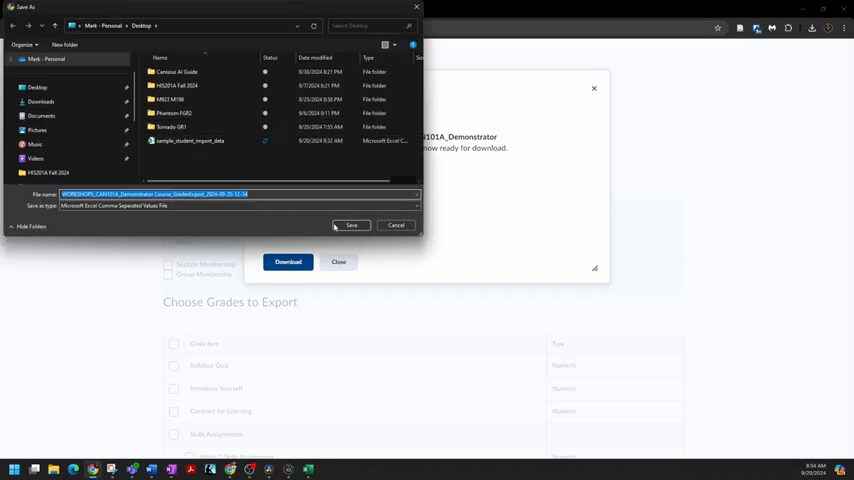
{"action": "left_click", "coordinate": [352, 224]}
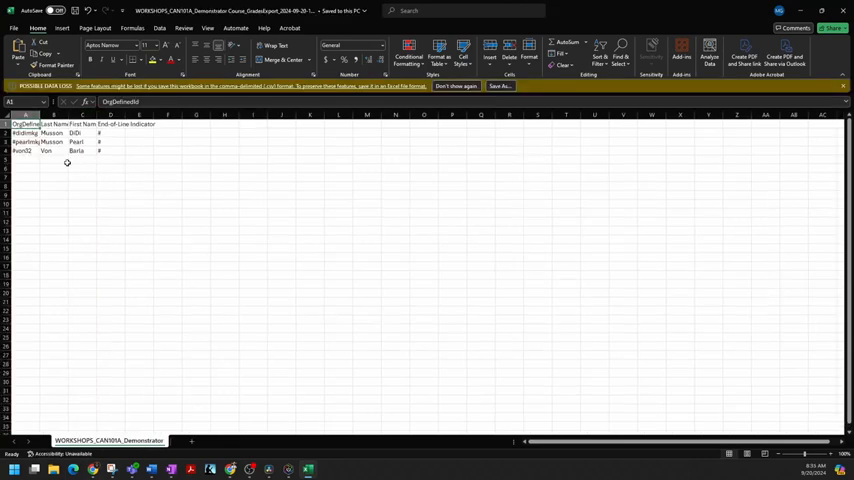
{"action": "mouse_move", "coordinate": [68, 162]}
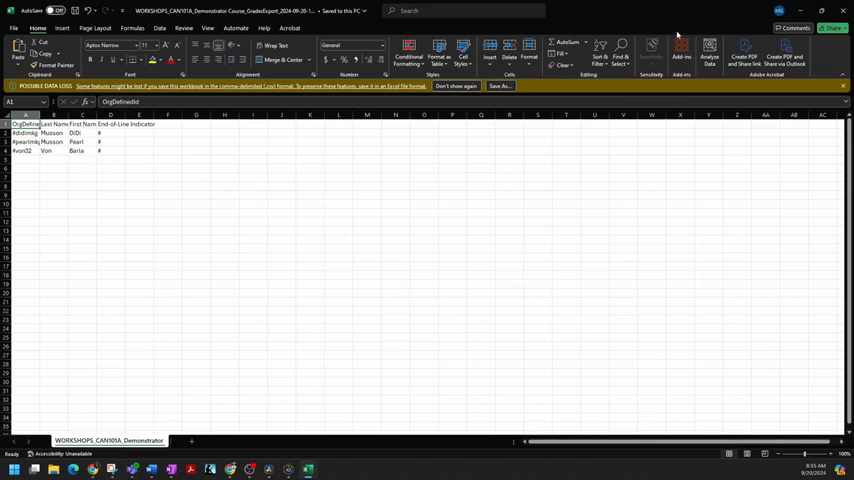
{"action": "mouse_move", "coordinate": [572, 12]}
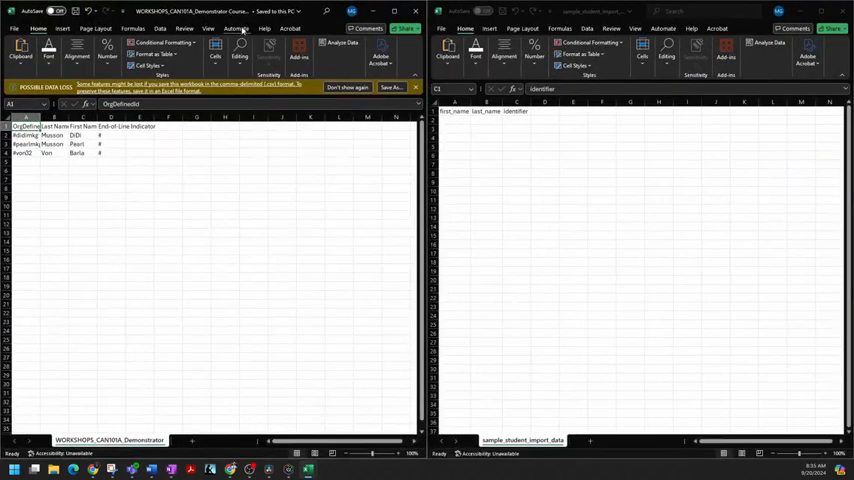
{"action": "mouse_move", "coordinate": [42, 168]}
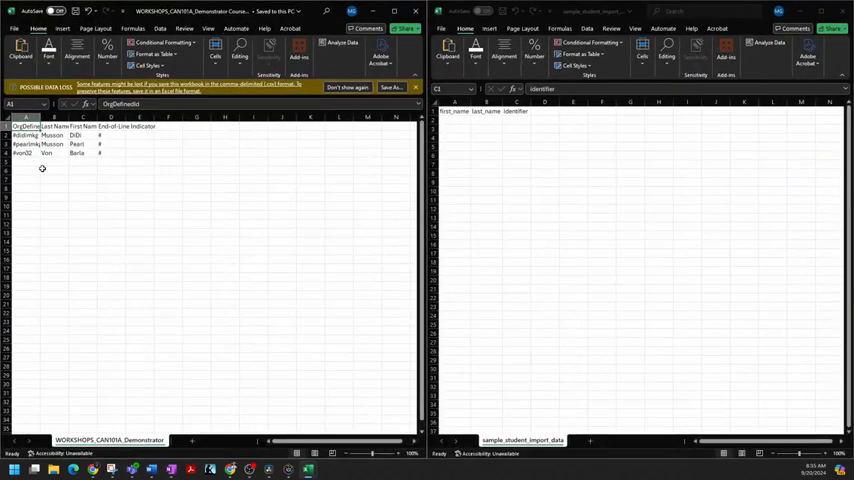
{"action": "mouse_move", "coordinate": [504, 148]}
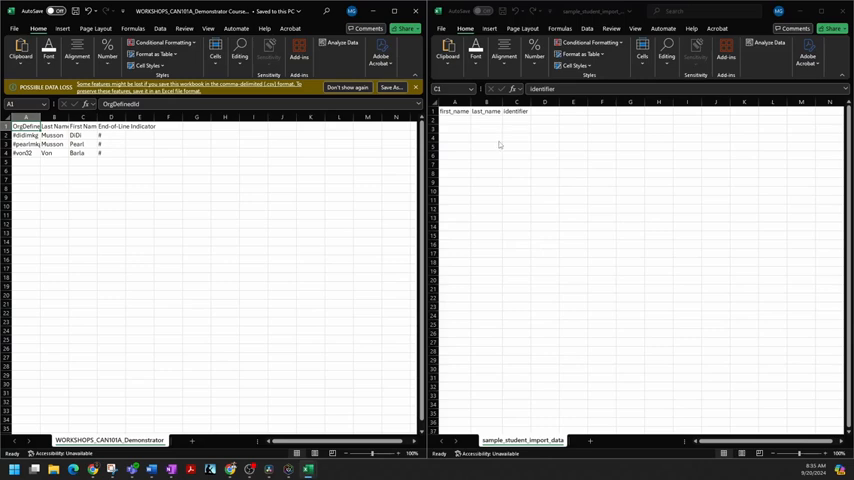
Paste the three students' names into the import sheet and number their identifiers
{"action": "left_click", "coordinate": [52, 136]}
{"action": "type", "text": "1"}
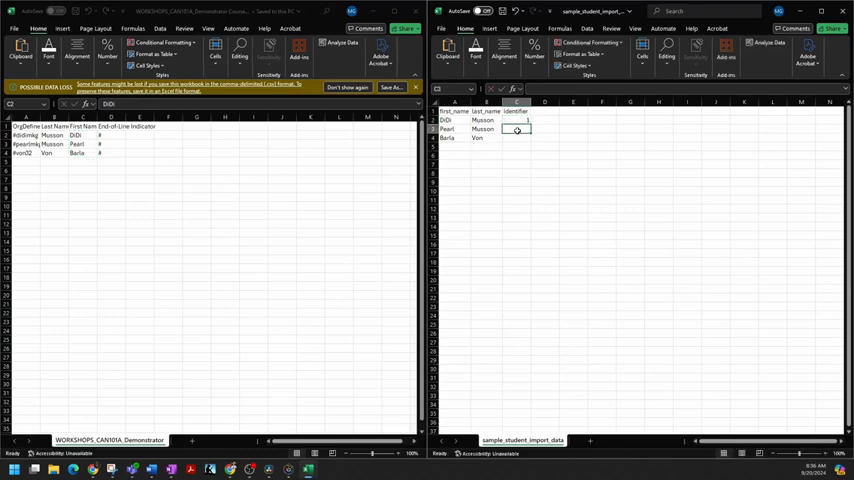
{"action": "type", "text": "2"}
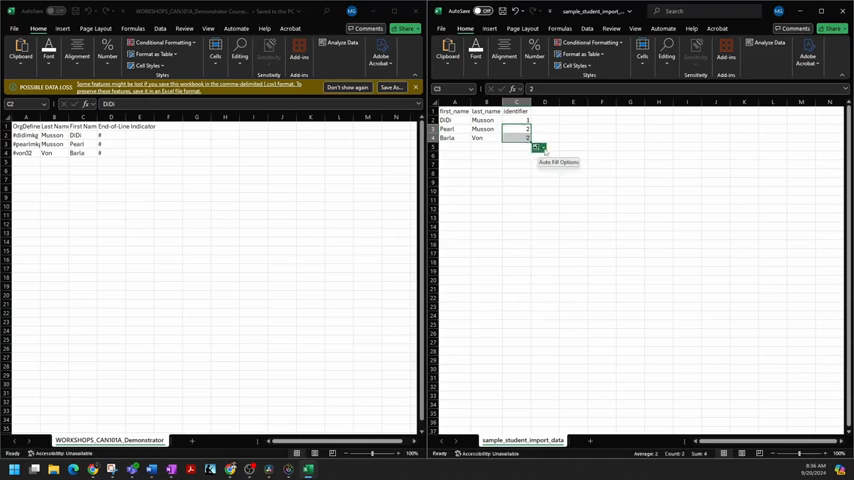
{"action": "left_click", "coordinate": [540, 148]}
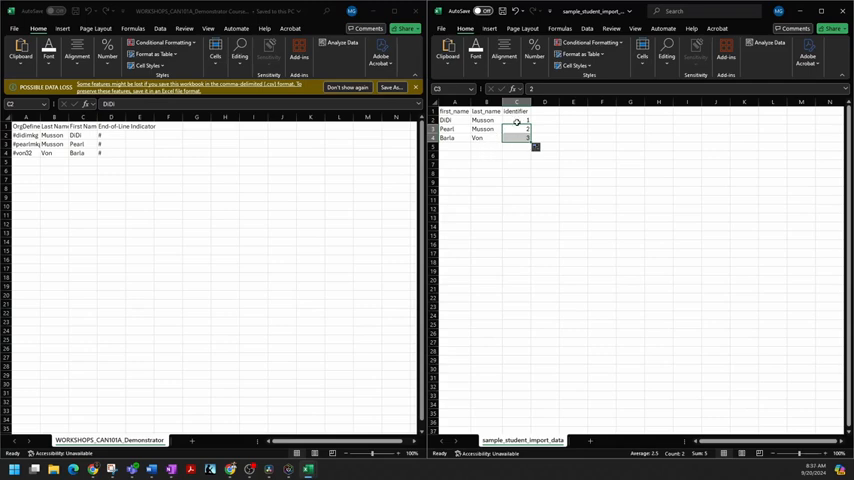
{"action": "mouse_move", "coordinate": [524, 332]}
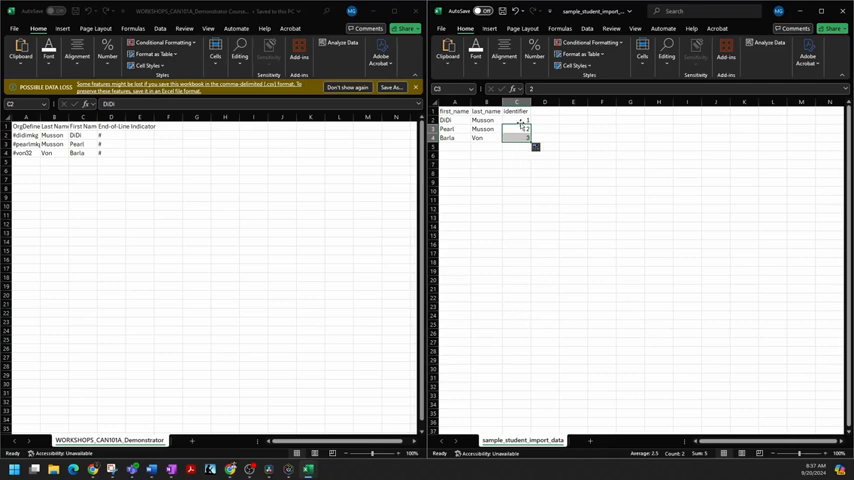
{"action": "mouse_move", "coordinate": [496, 200]}
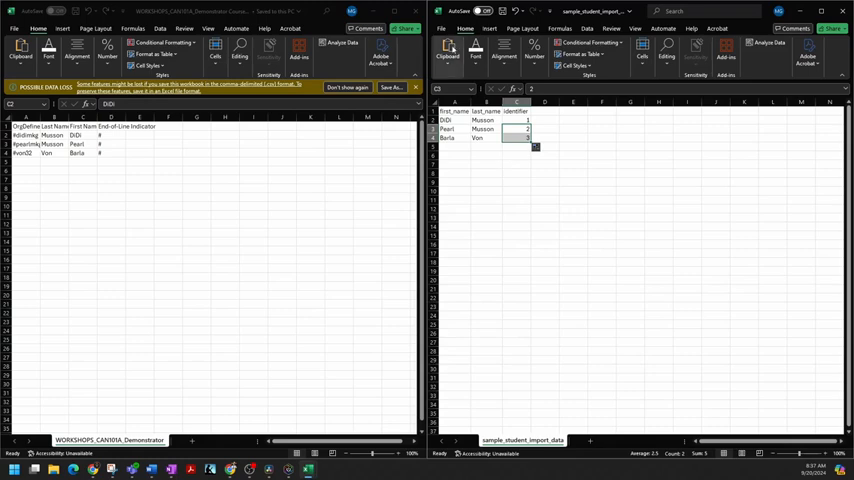
Save the sheet to the Desktop as CAN101A_Paperscorer in CSV (Comma delimited) format
{"action": "left_click", "coordinate": [452, 28]}
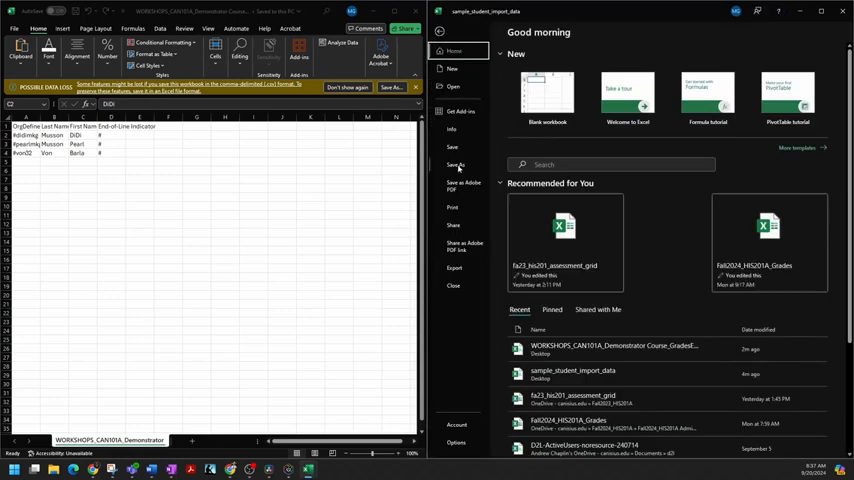
{"action": "left_click", "coordinate": [452, 164]}
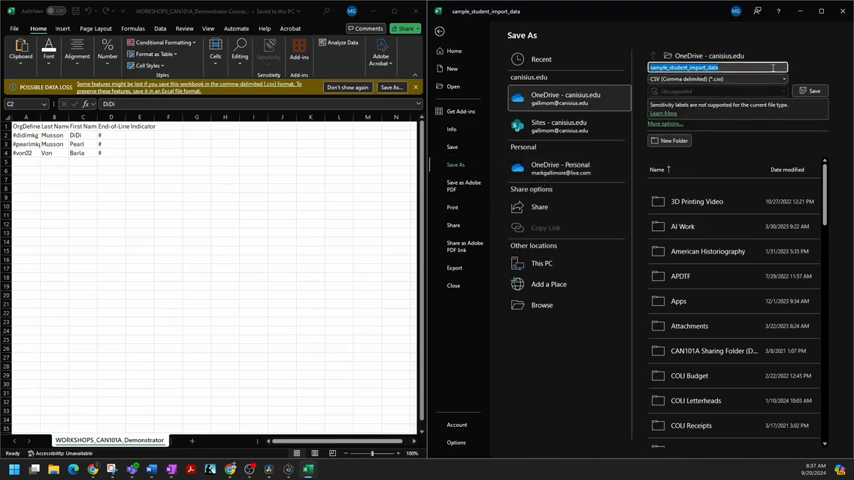
{"action": "type", "text": "CAN101A_Papersizer"}
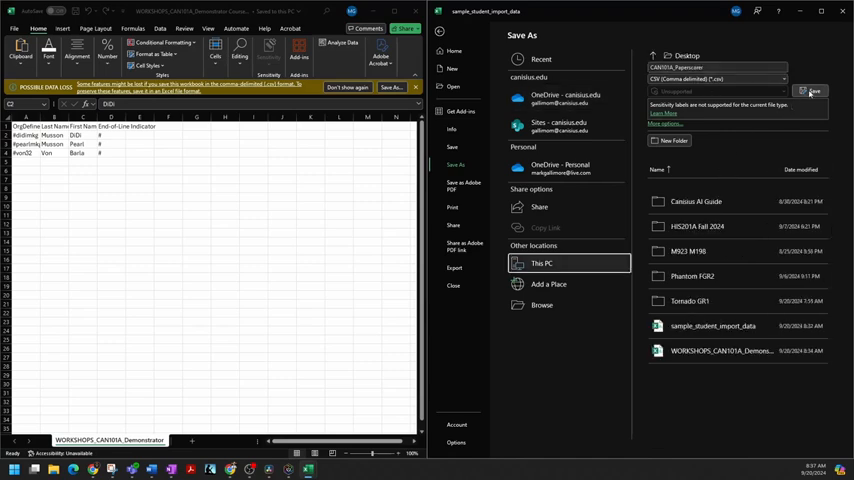
{"action": "left_click", "coordinate": [810, 92]}
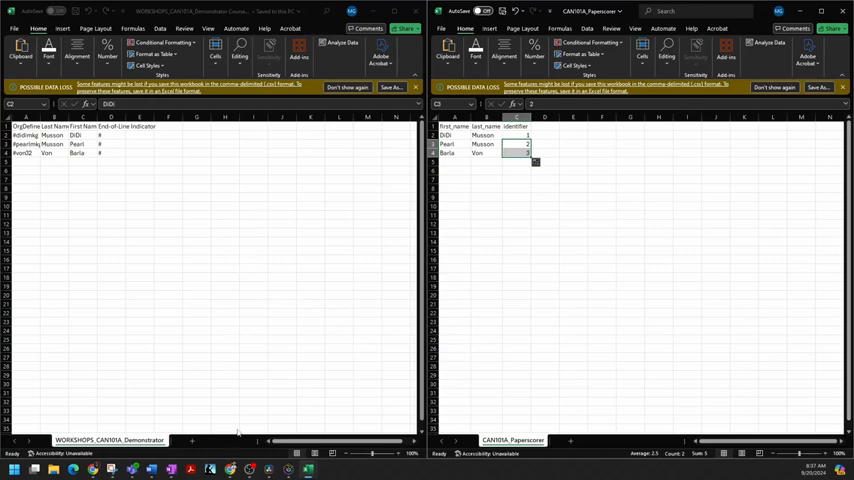
{"action": "mouse_move", "coordinate": [308, 468]}
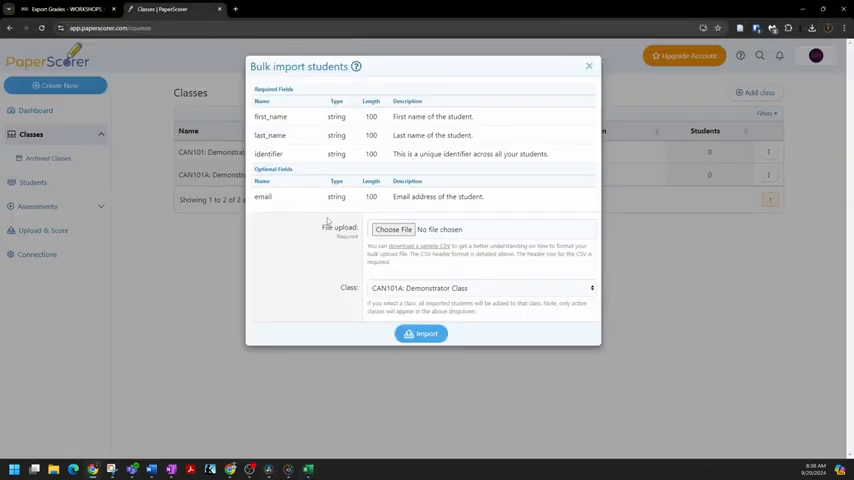
{"action": "mouse_move", "coordinate": [316, 232]}
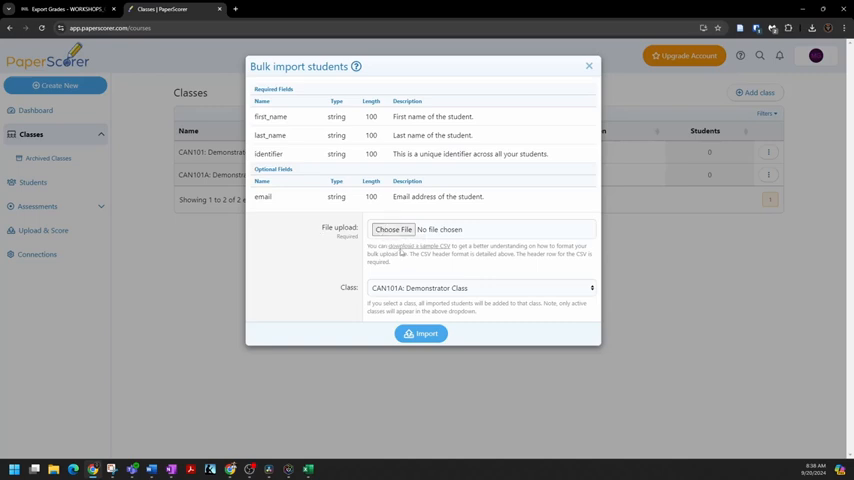
{"action": "mouse_move", "coordinate": [392, 260]}
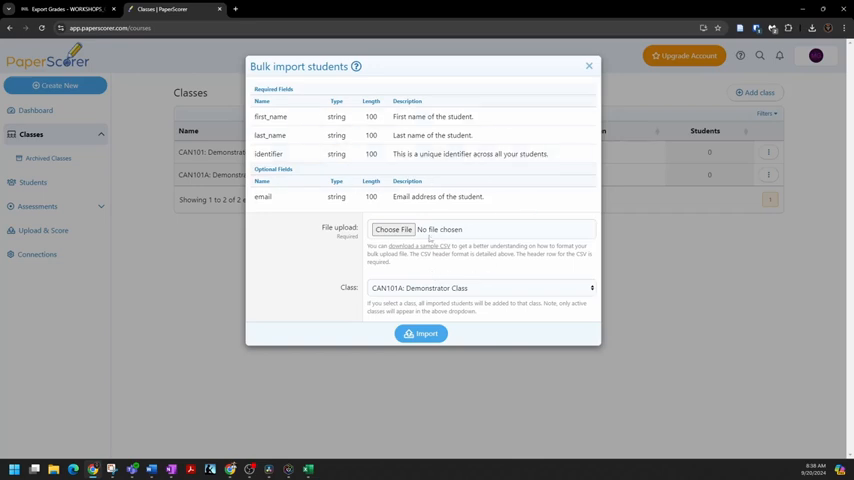
Select the CAN101A_Paperscorer CSV from the Desktop as the bulk import upload file
{"action": "left_click", "coordinate": [392, 228]}
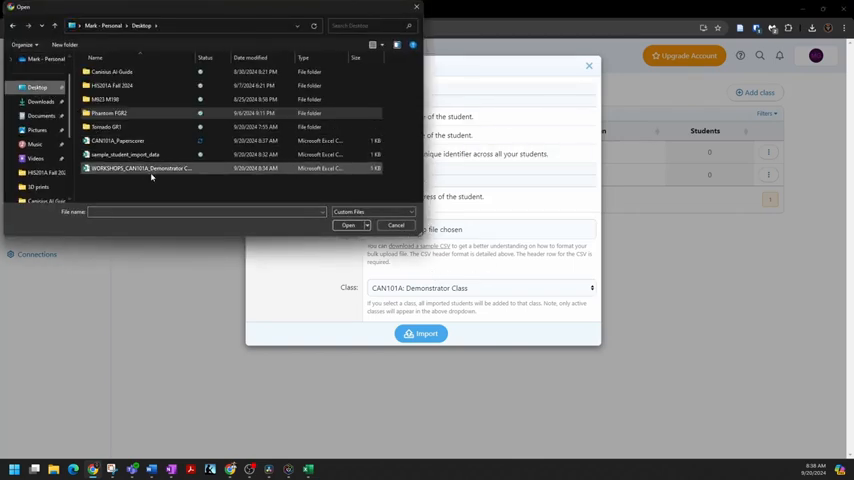
{"action": "left_click", "coordinate": [118, 140]}
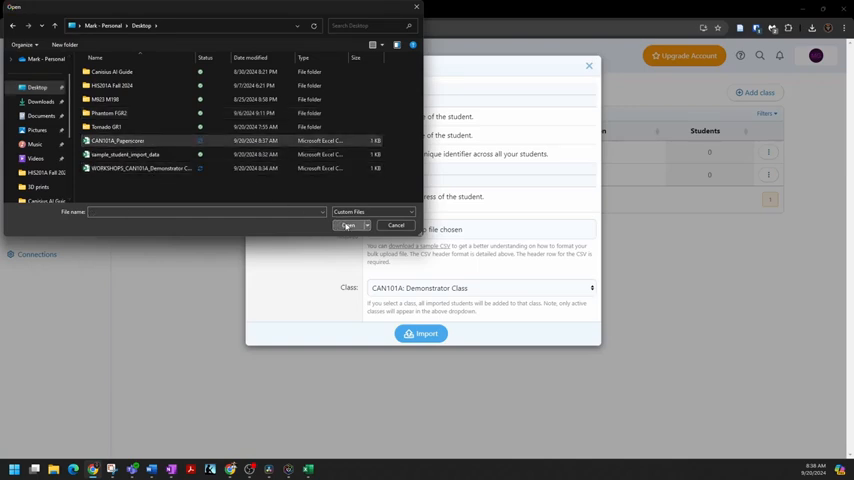
{"action": "left_click", "coordinate": [348, 224]}
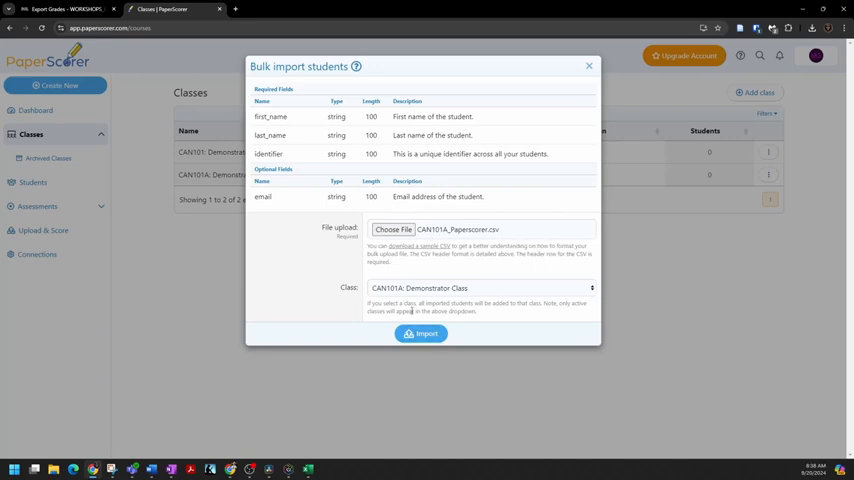
{"action": "mouse_move", "coordinate": [384, 296]}
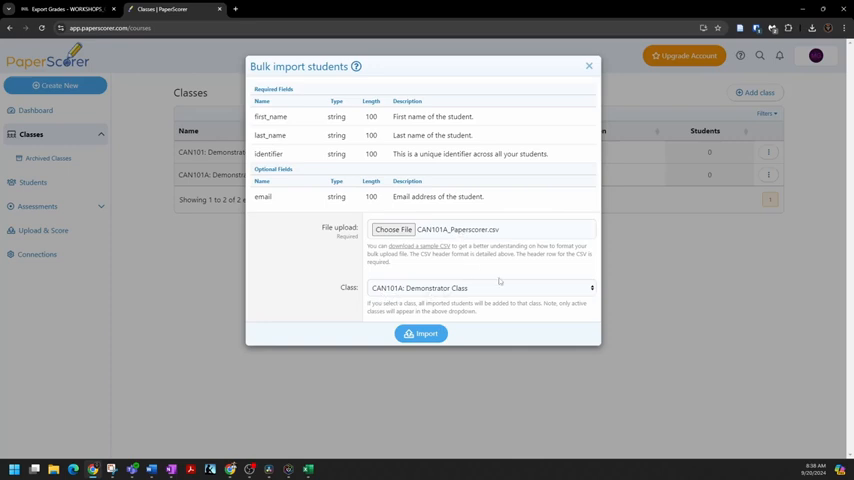
{"action": "mouse_move", "coordinate": [424, 300]}
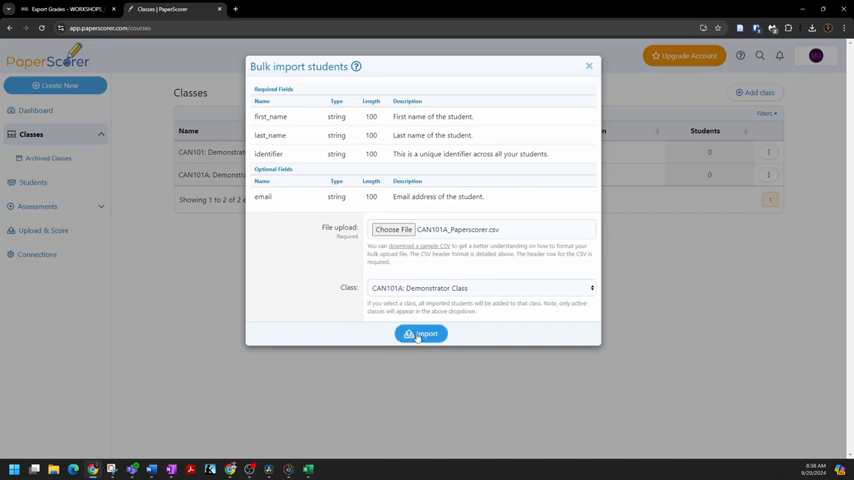
Import the attached student file and confirm the three listed students
{"action": "left_click", "coordinate": [420, 332]}
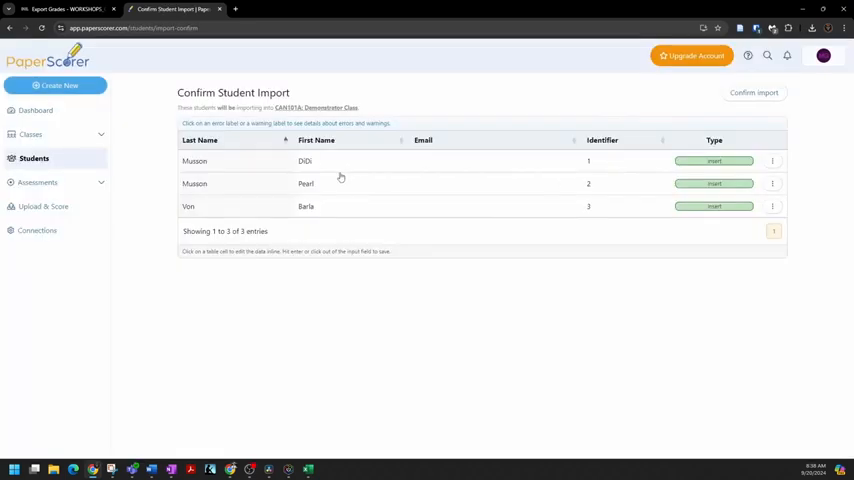
{"action": "mouse_move", "coordinate": [360, 184]}
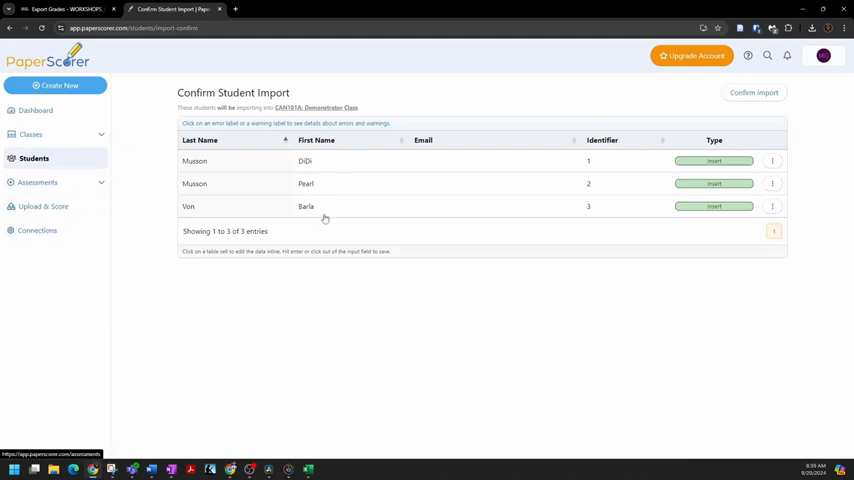
{"action": "mouse_move", "coordinate": [444, 214]}
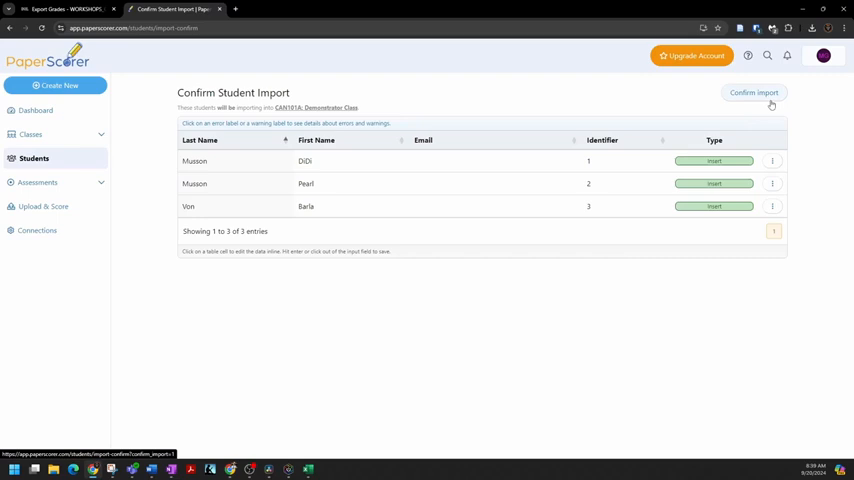
{"action": "left_click", "coordinate": [754, 92]}
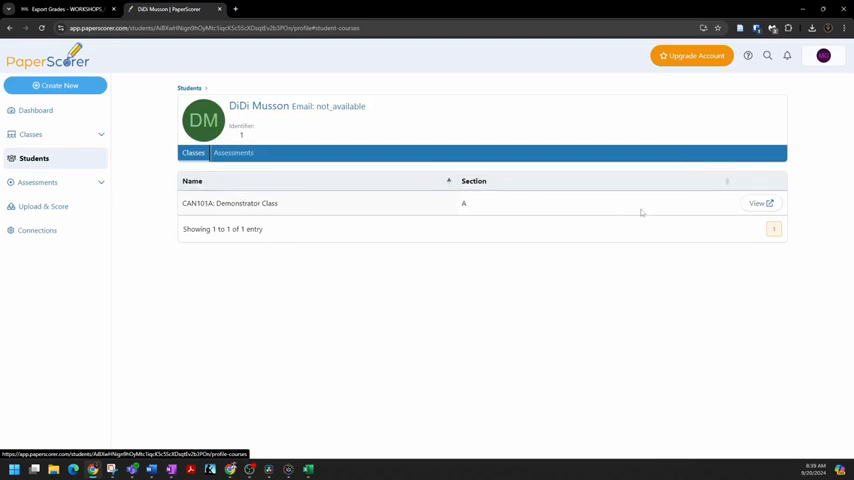
{"action": "mouse_move", "coordinate": [248, 202]}
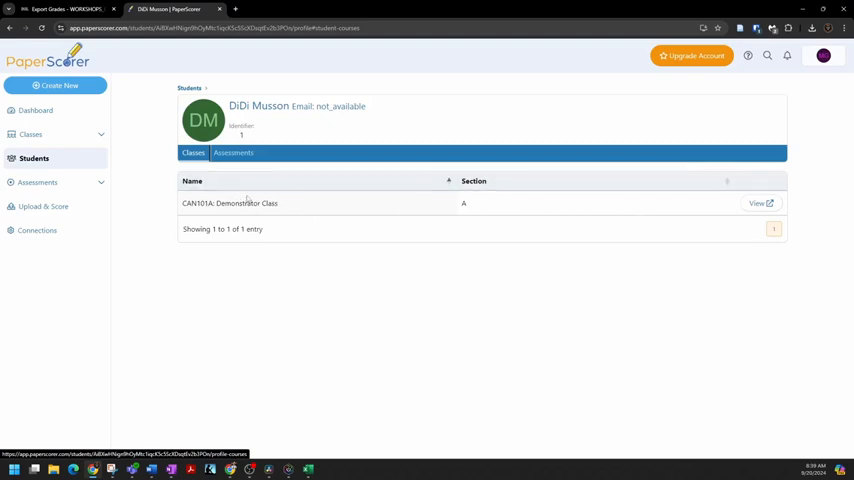
Return to the classes list after checking the student's CAN101A enrollment
{"action": "left_click", "coordinate": [32, 134]}
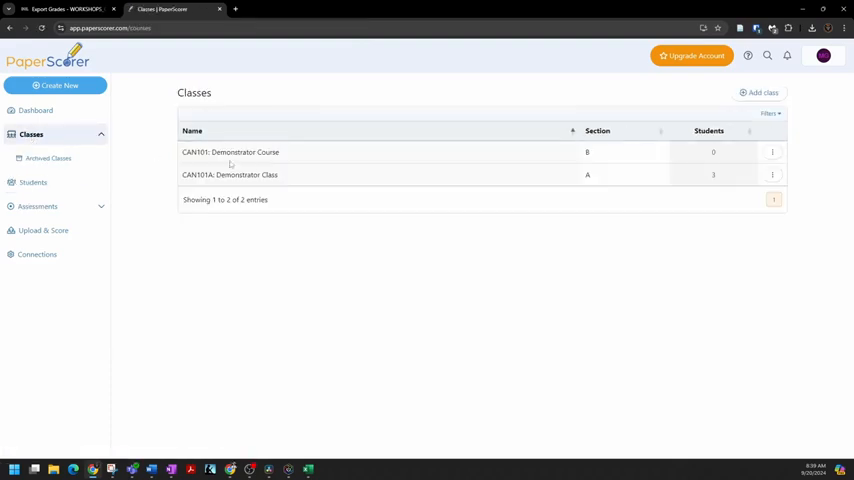